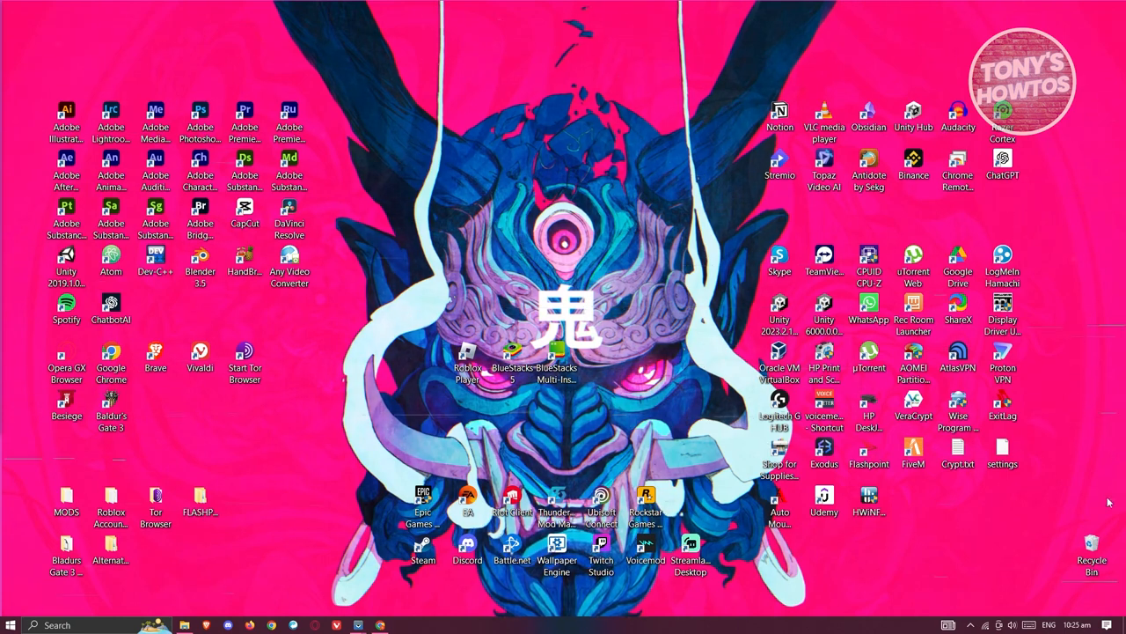
# Launch Chrome from the desktop shortcut and enter a web address.
pyautogui.click(272, 625)
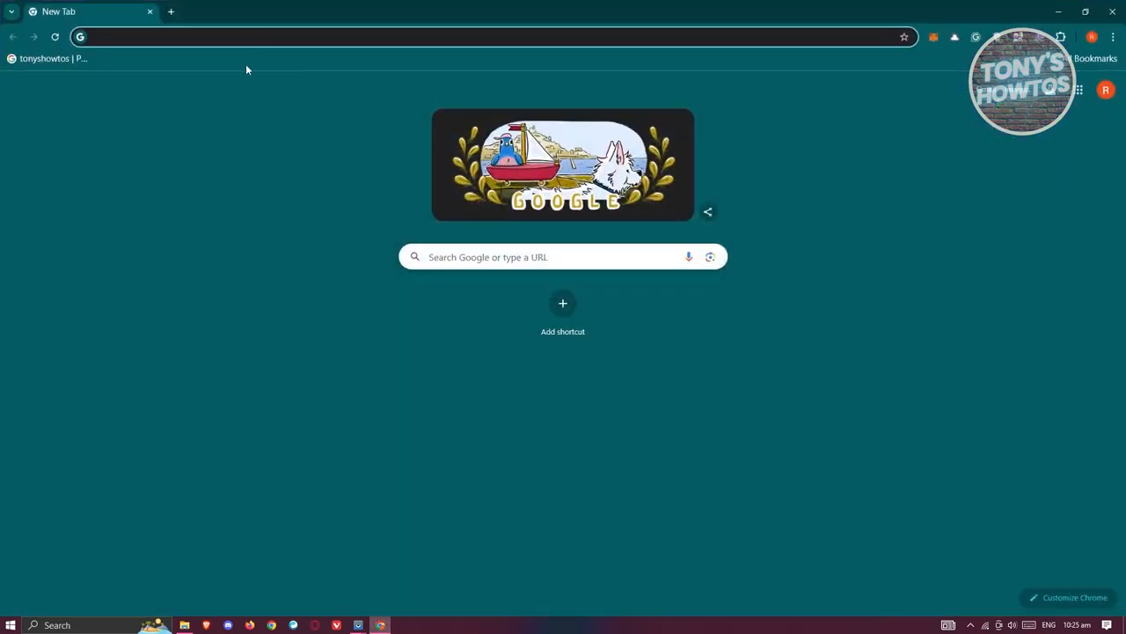
pyautogui.write('paypal.com')
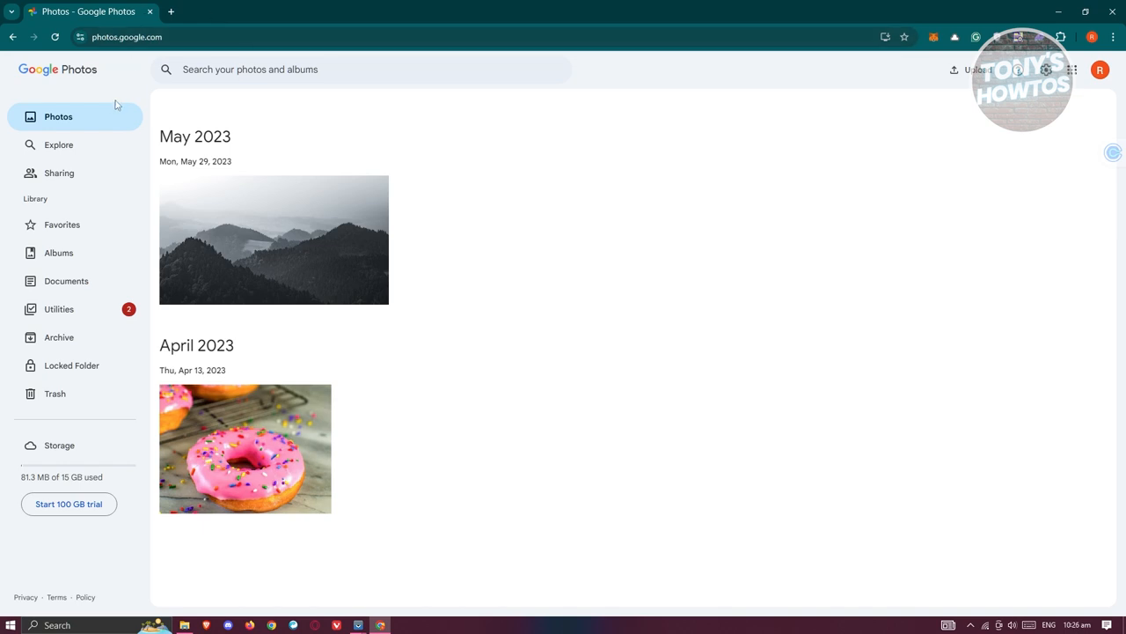
pyautogui.moveTo(200, 198)
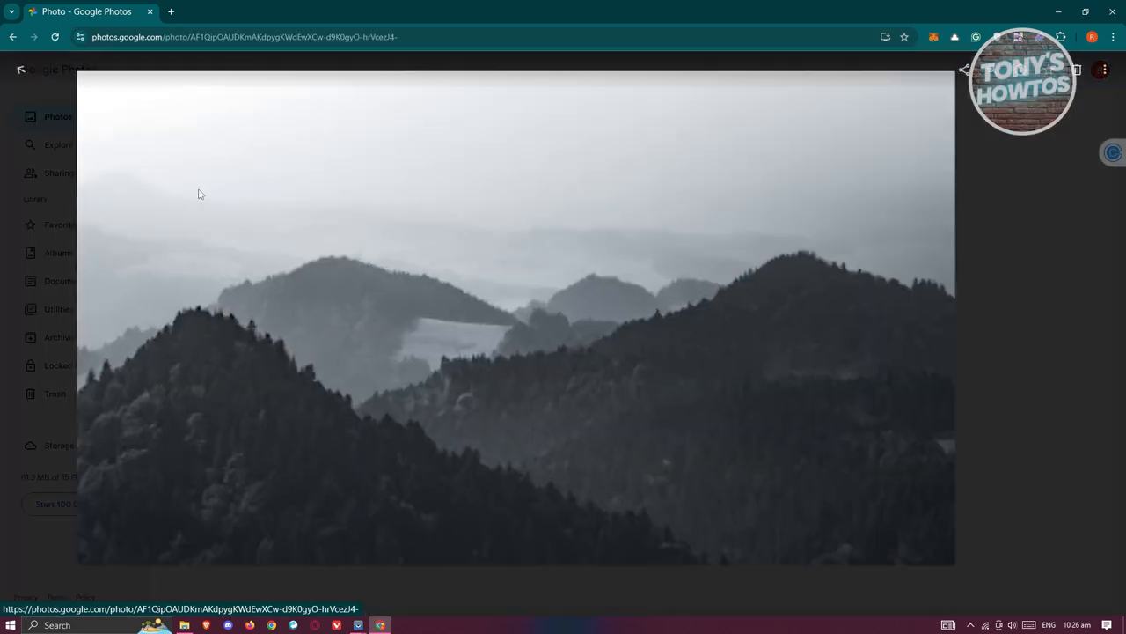
# Close the full mountain photo and tick the mountain and doughnut photos.
pyautogui.click(21, 70)
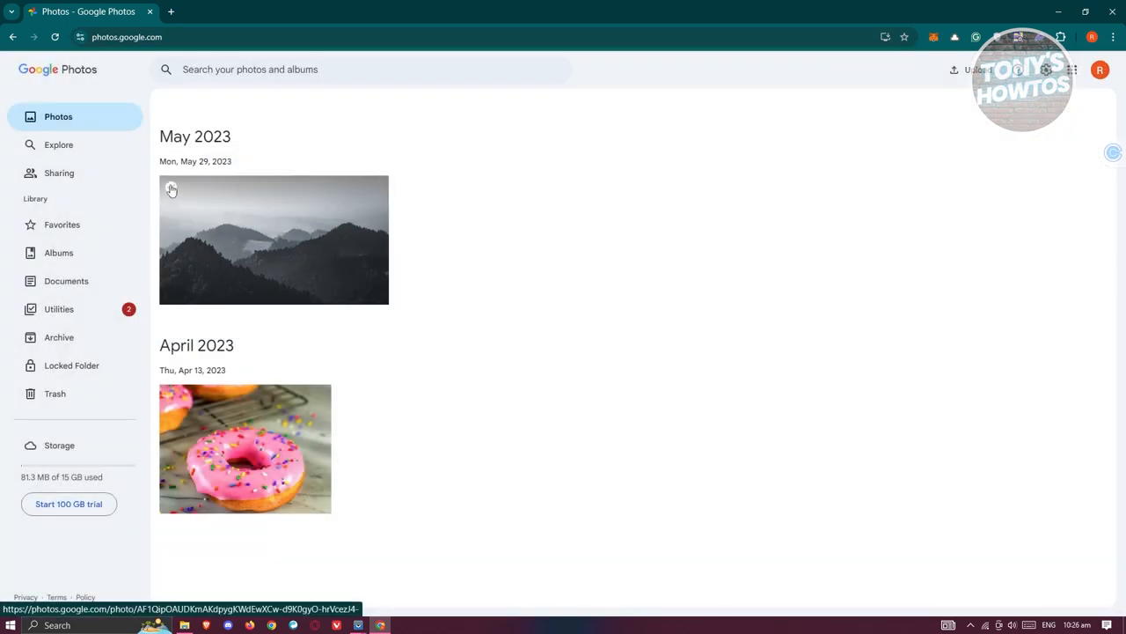
pyautogui.click(172, 189)
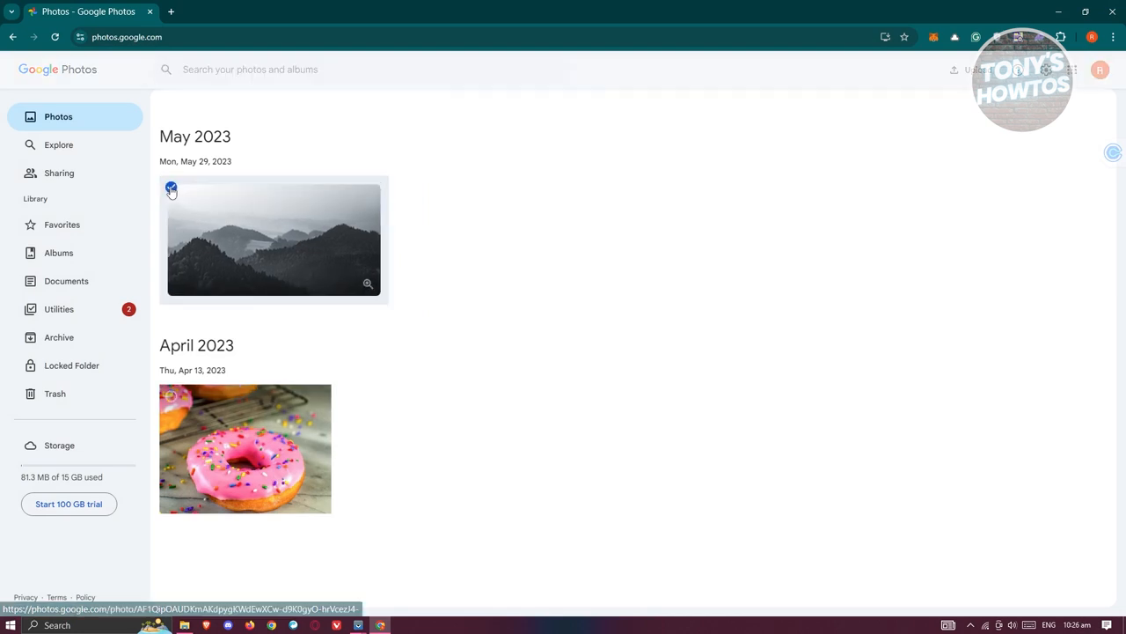
pyautogui.click(170, 188)
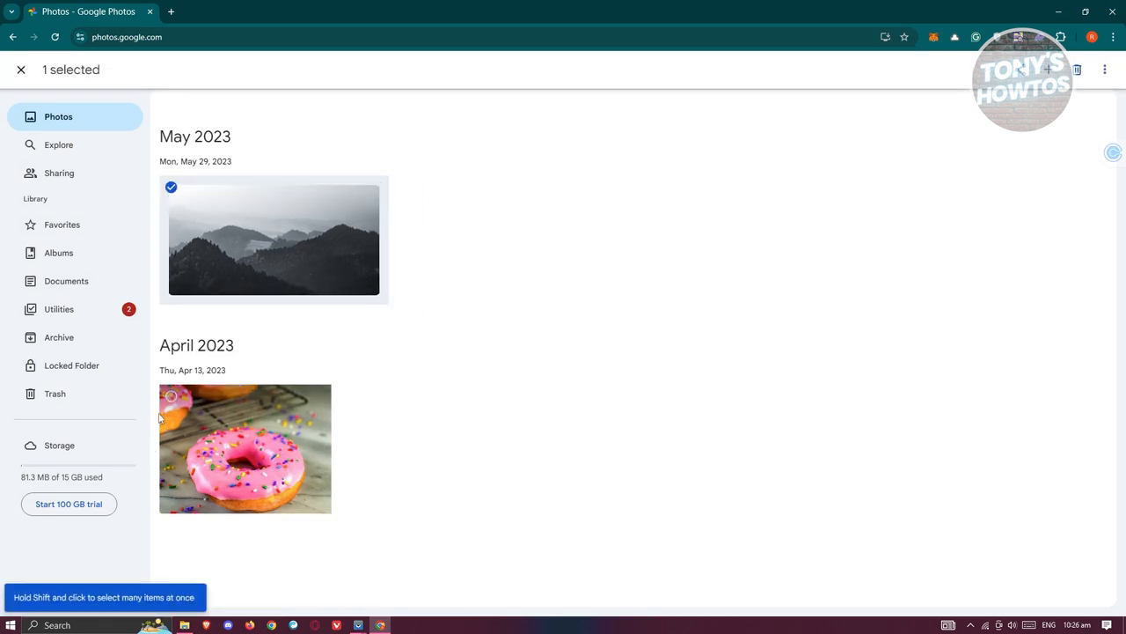
pyautogui.click(170, 396)
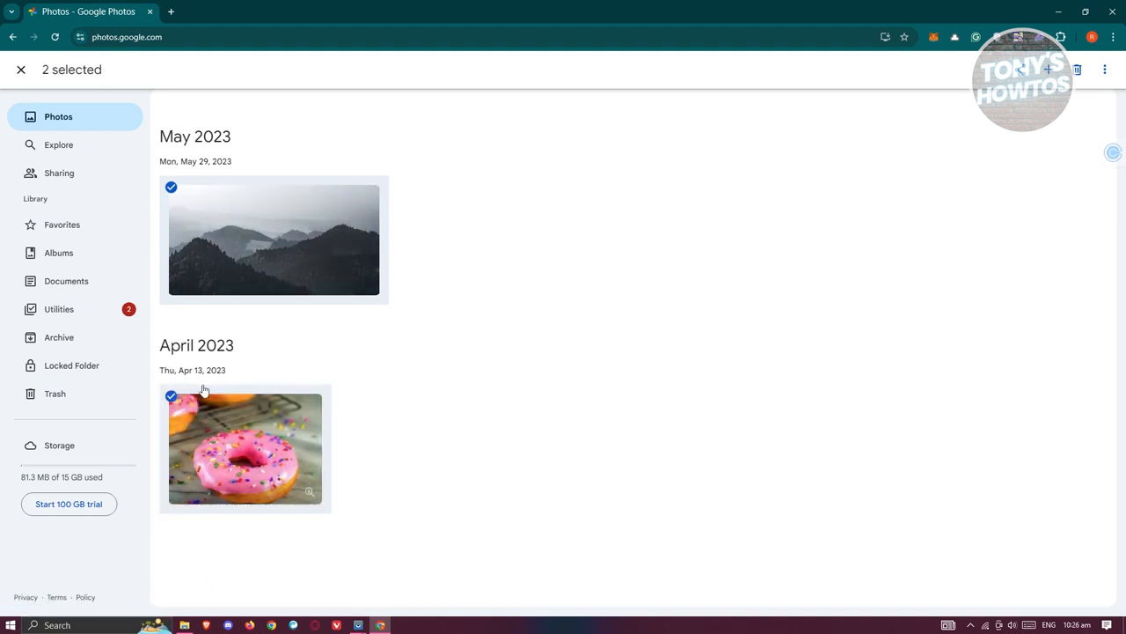
pyautogui.doubleClick(245, 449)
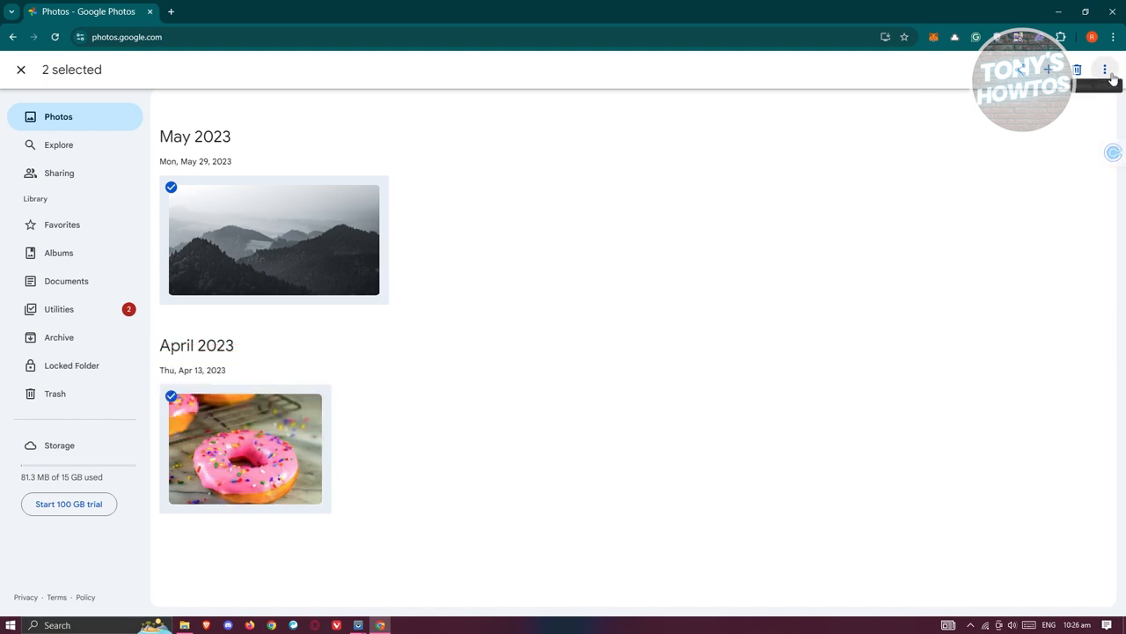
pyautogui.moveTo(1105, 69)
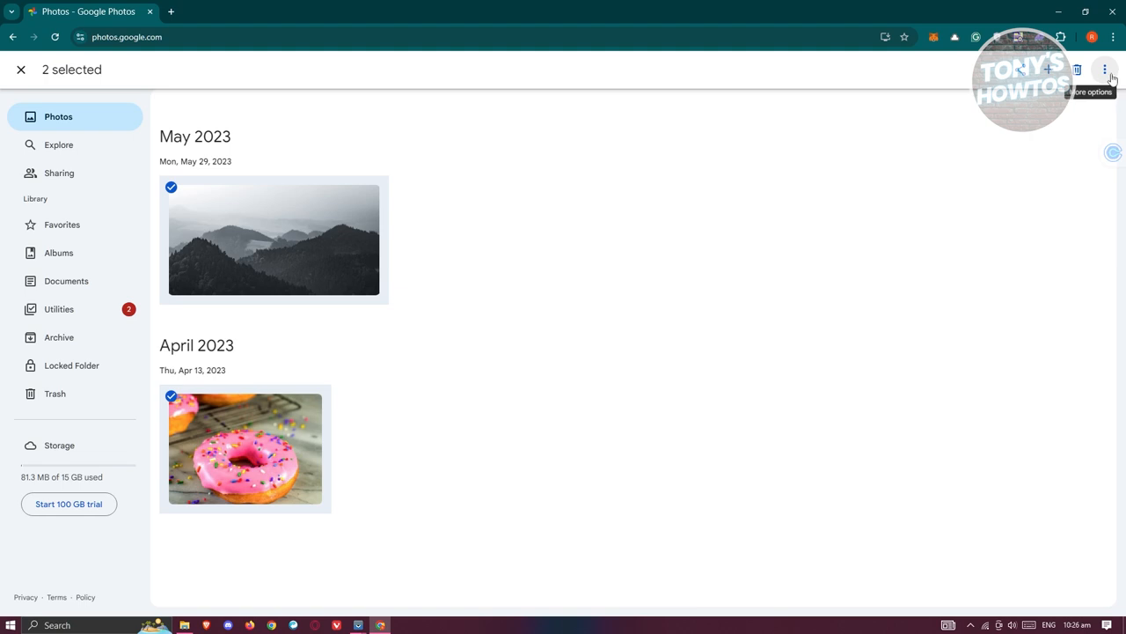
# Download the two selected photos through the More options menu.
pyautogui.click(1106, 70)
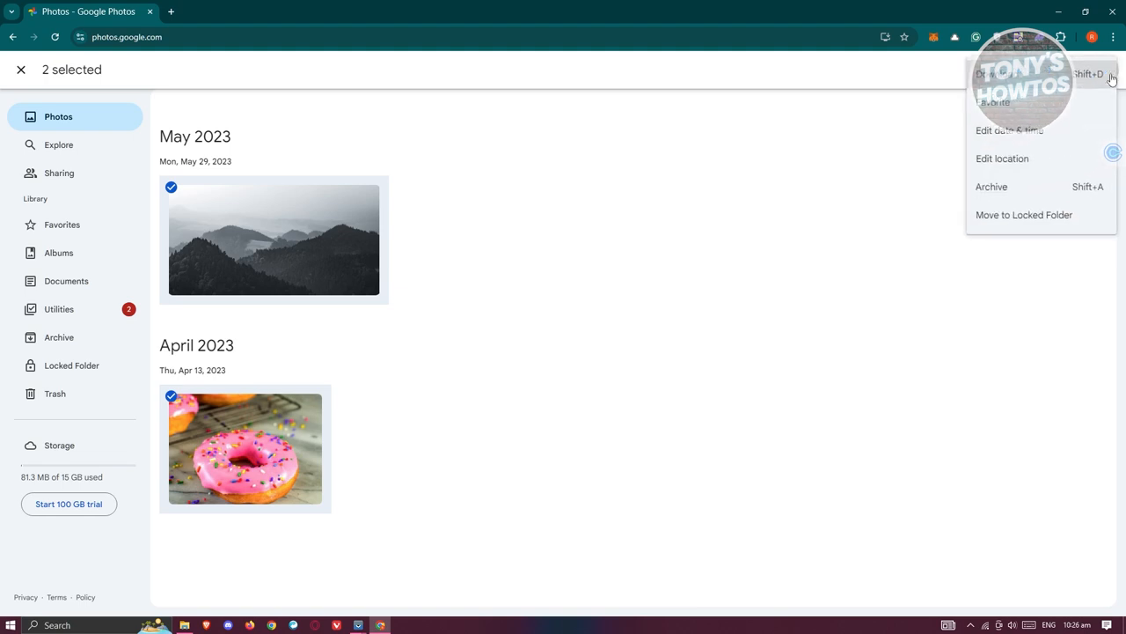
pyautogui.click(997, 74)
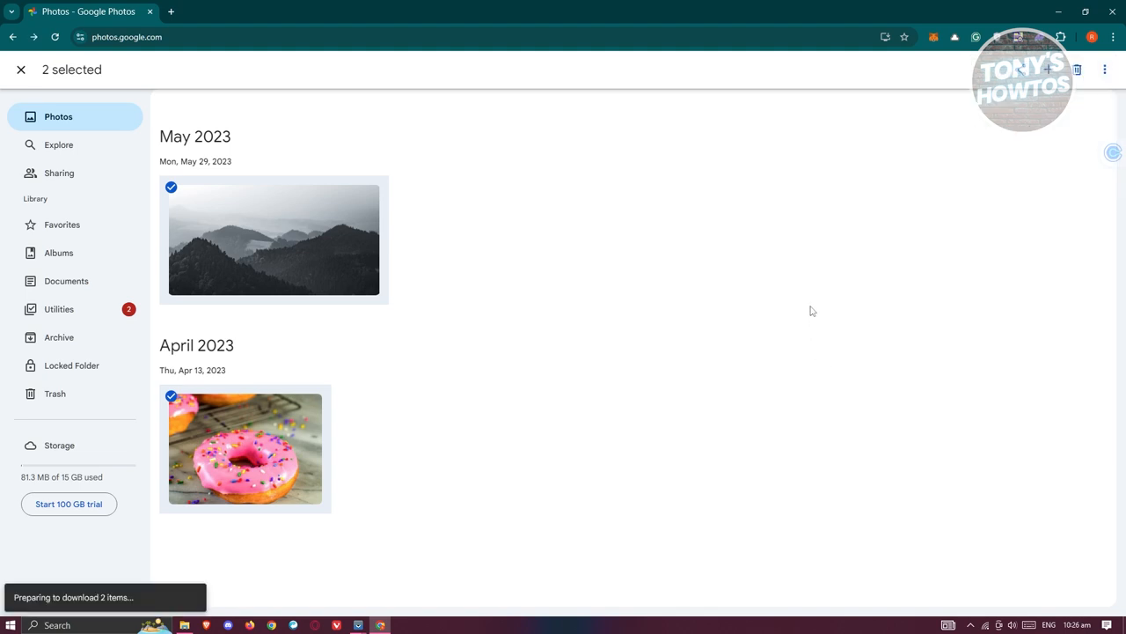
pyautogui.moveTo(933, 72)
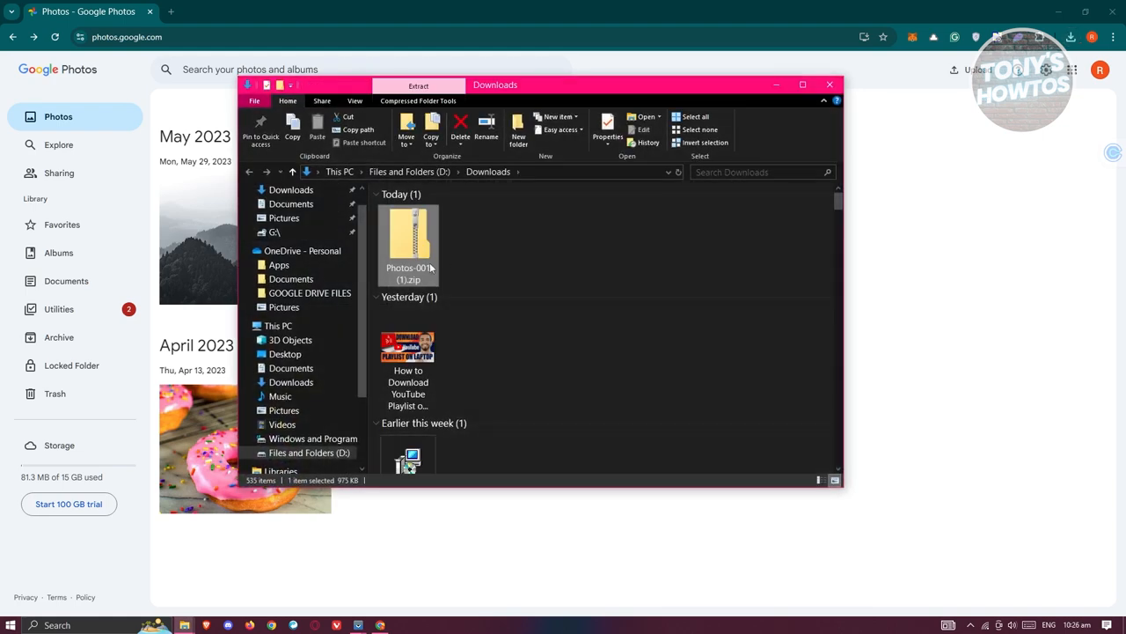
# Browse Photos-001 (1).zip, then go to the Files and Folders (D:) drive.
pyautogui.doubleClick(408, 247)
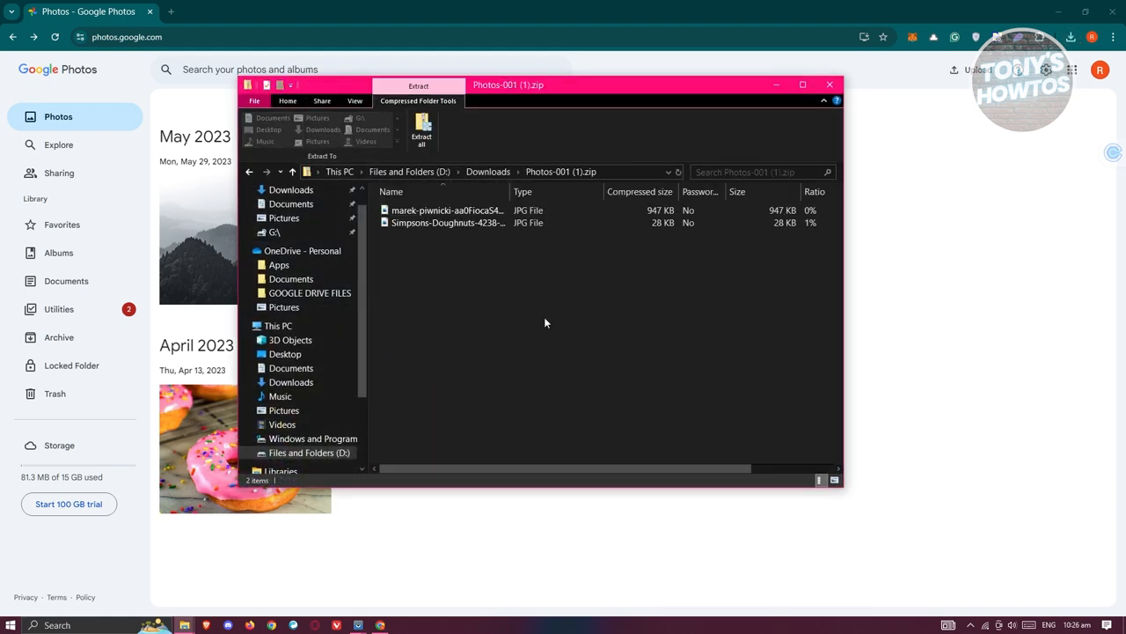
pyautogui.moveTo(544, 324)
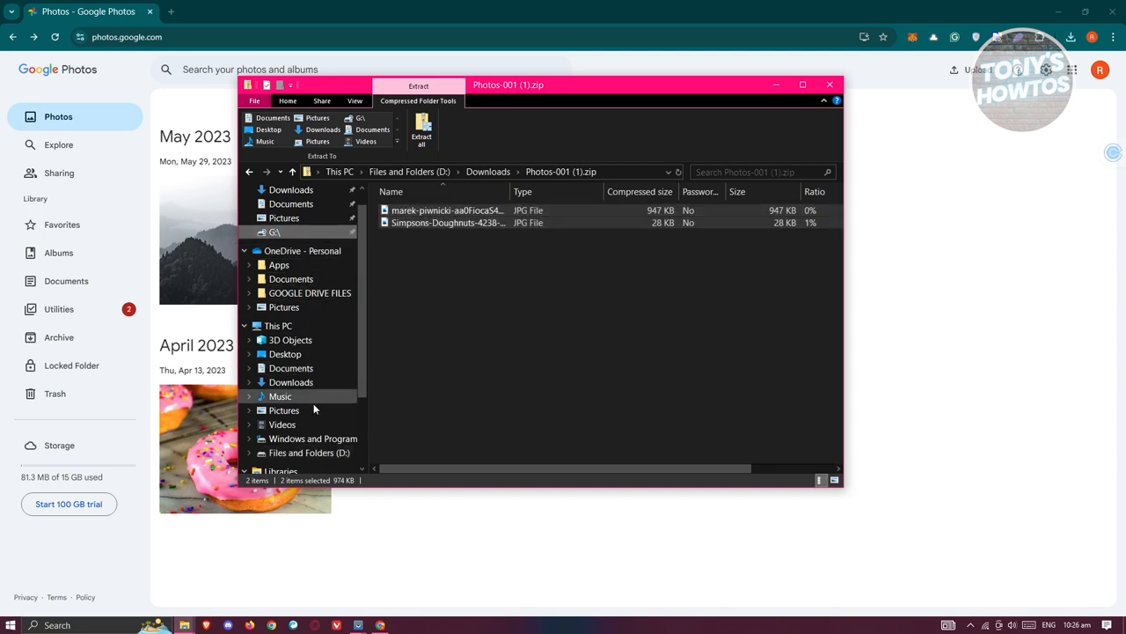
pyautogui.click(308, 452)
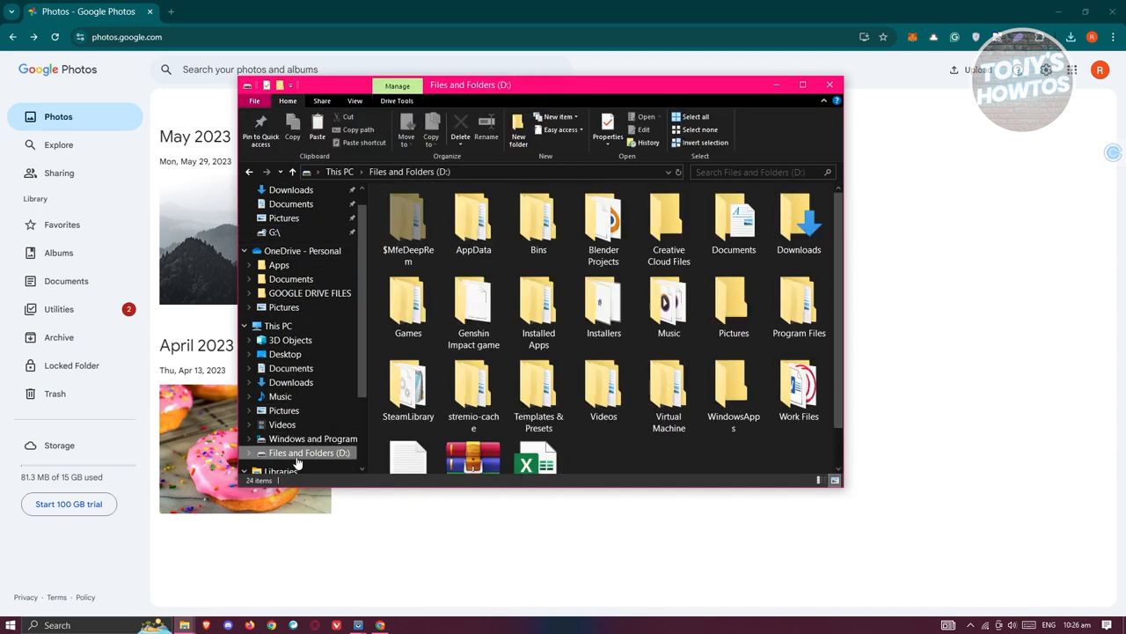
pyautogui.scroll(-3)
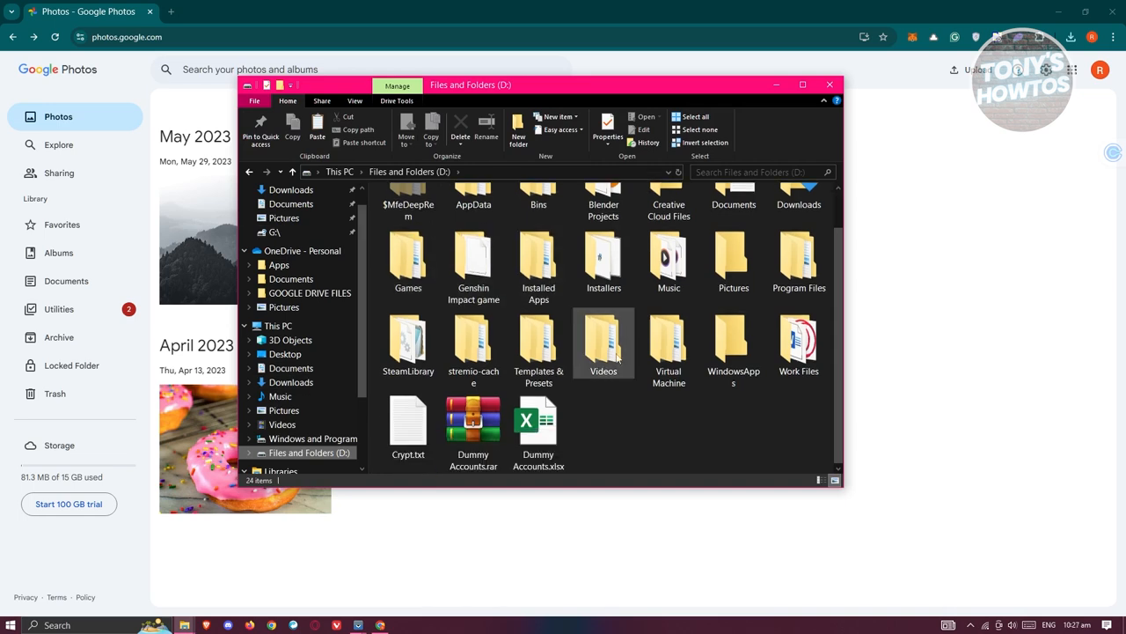